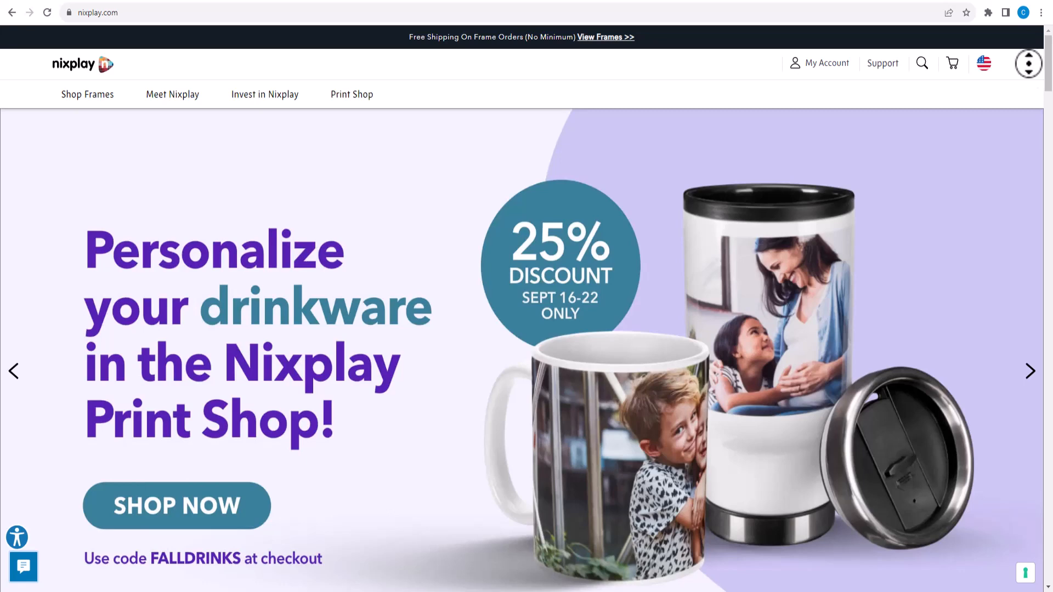
scroll(down, 3)
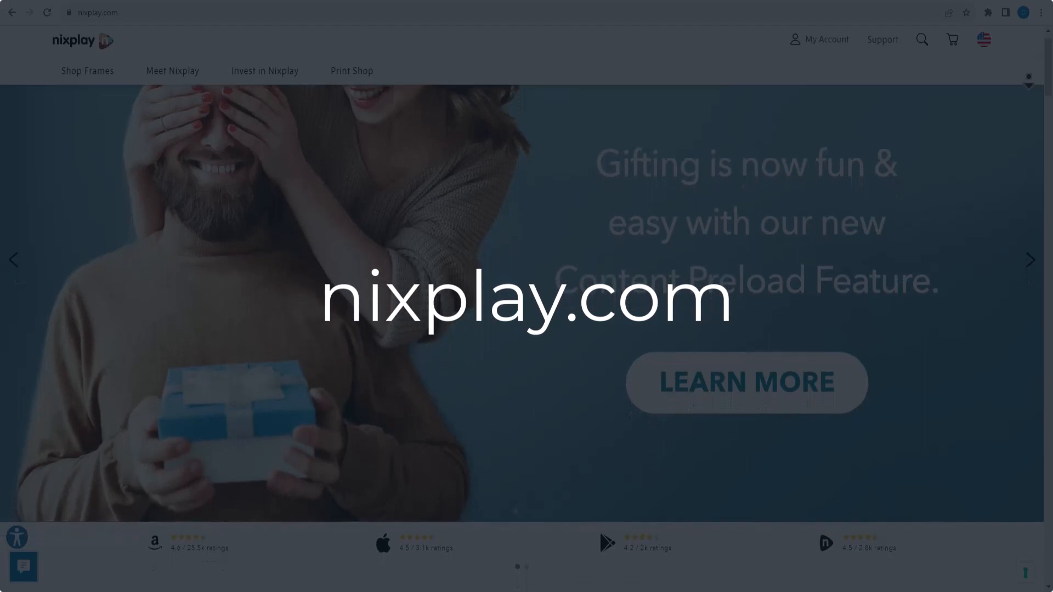
scroll(down, 3)
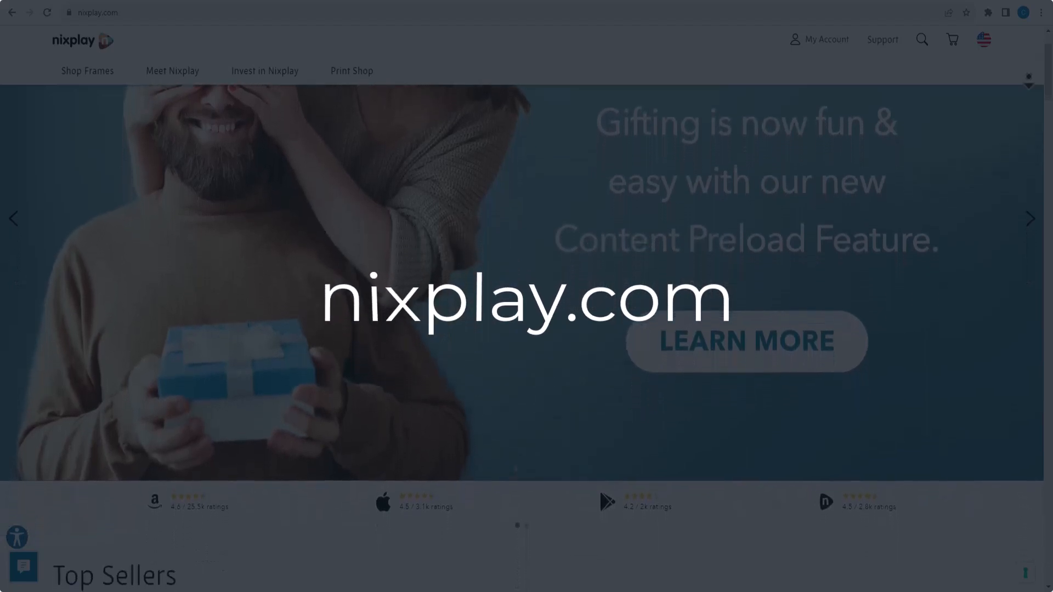
scroll(down, 3)
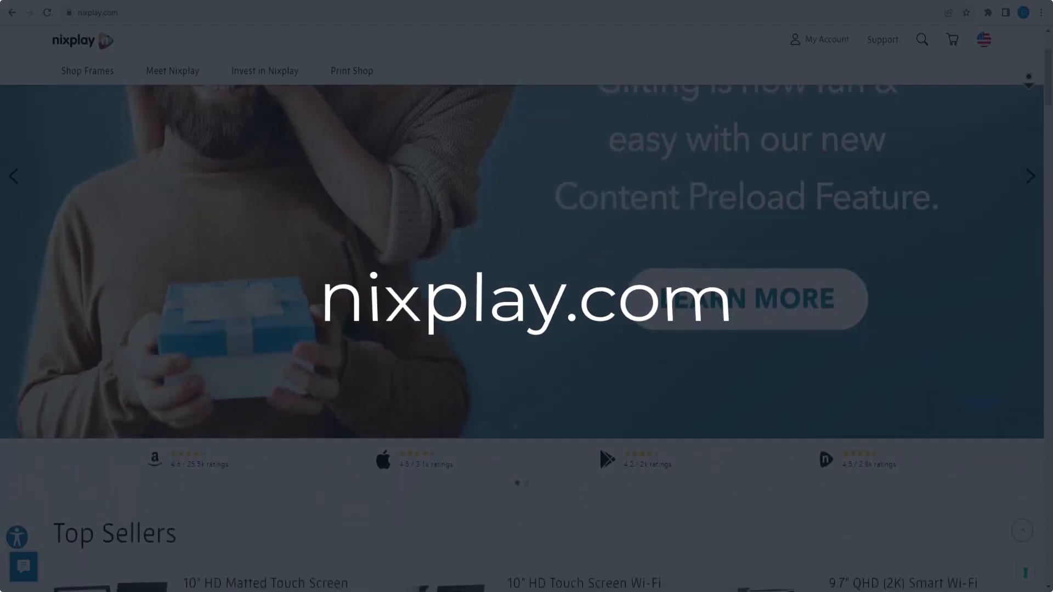
scroll(down, 3)
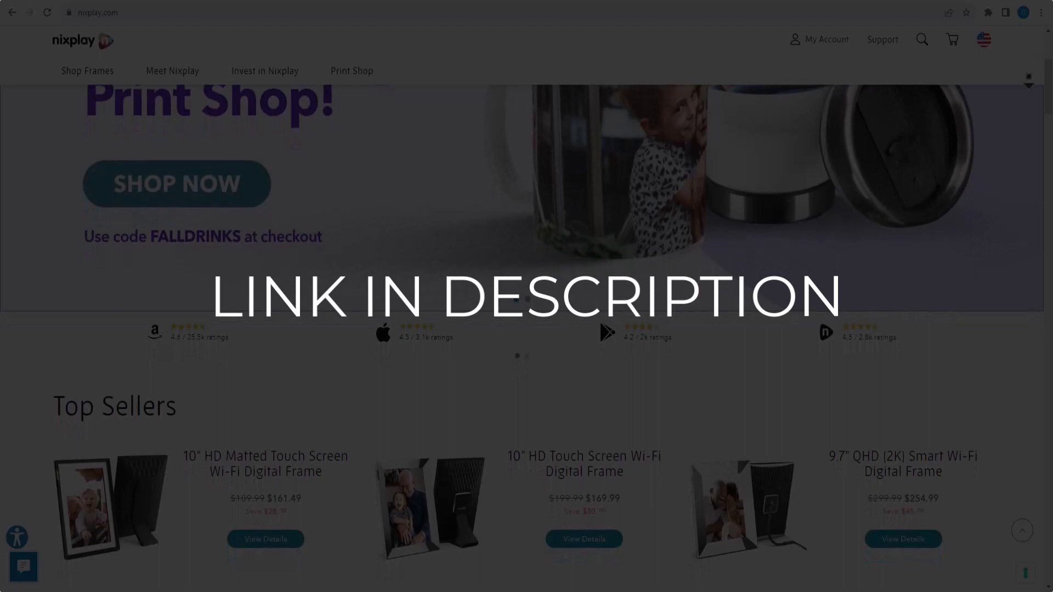
scroll(down, 3)
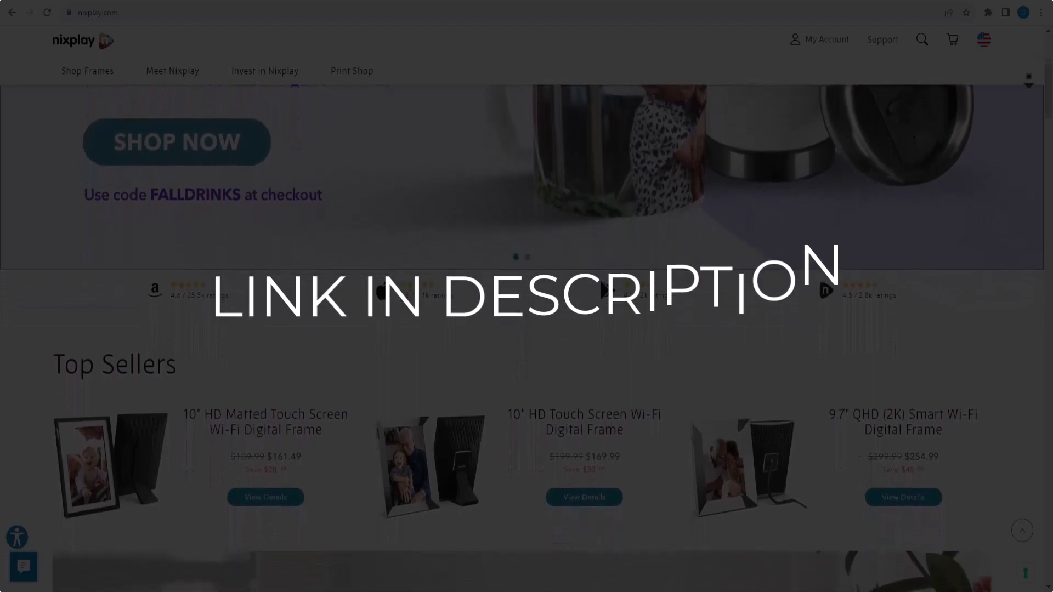
scroll(down, 3)
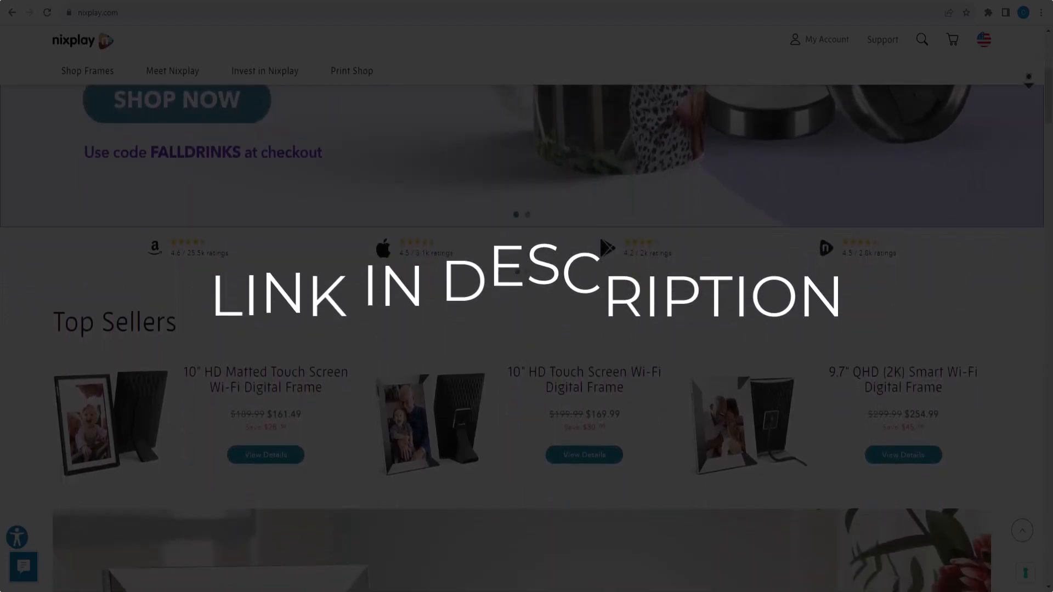
scroll(down, 3)
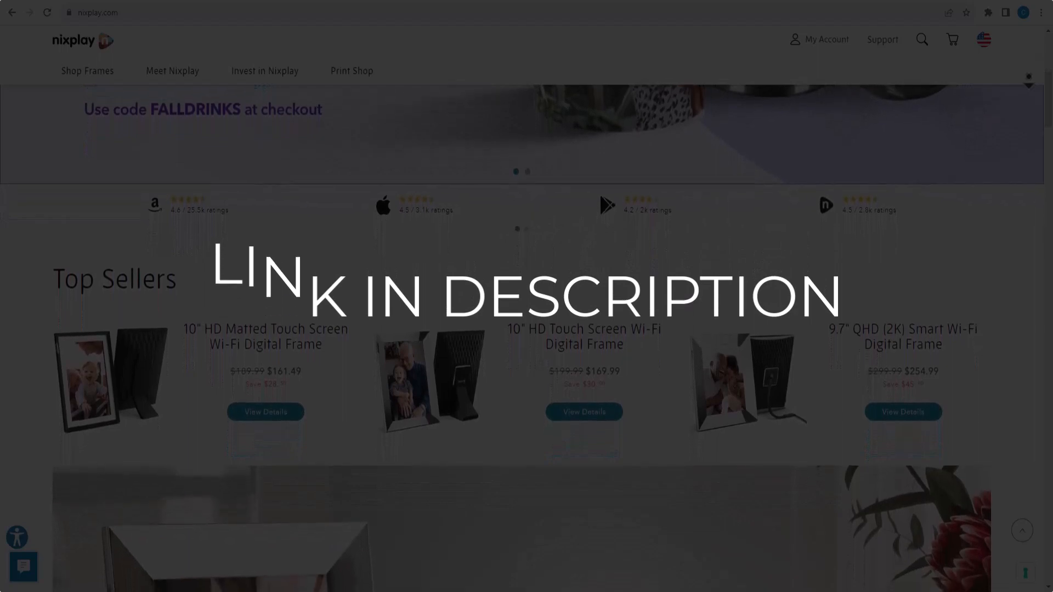
scroll(down, 3)
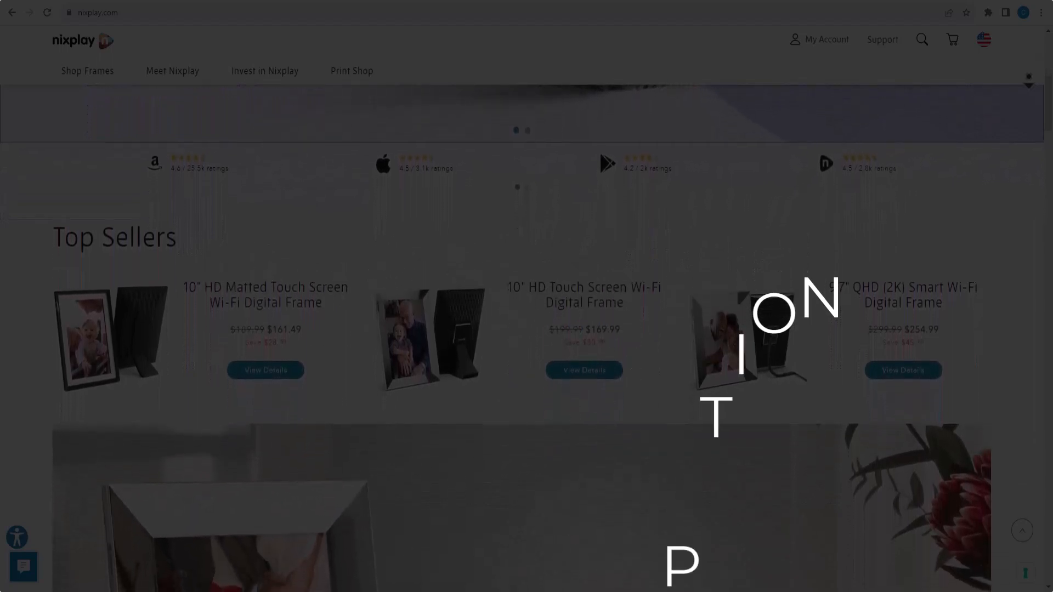